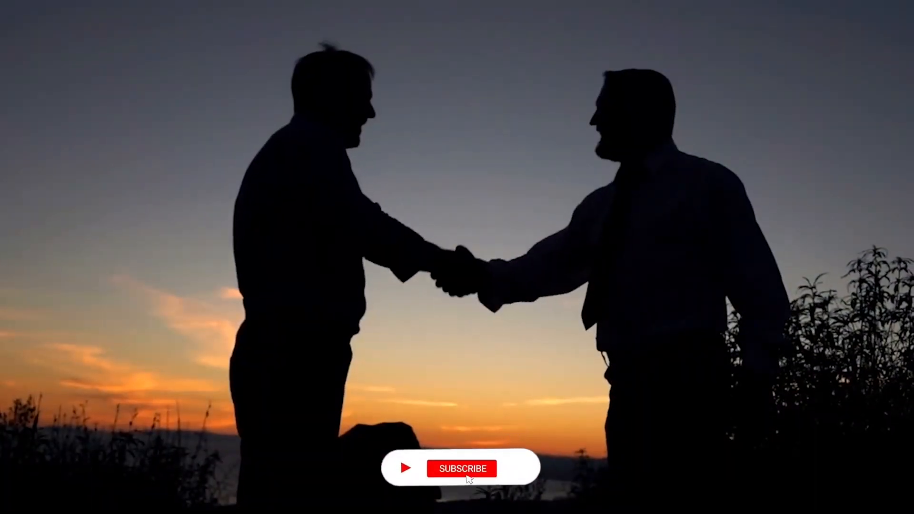
pyautogui.click(462, 468)
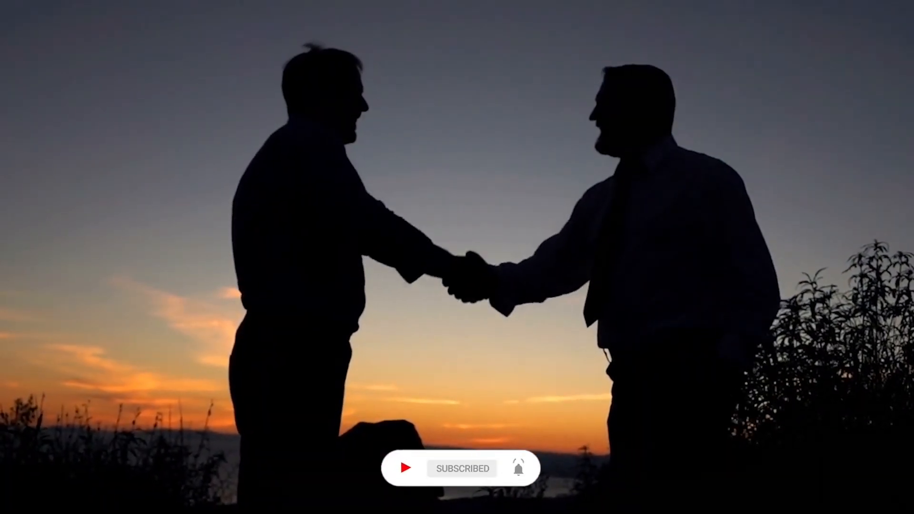